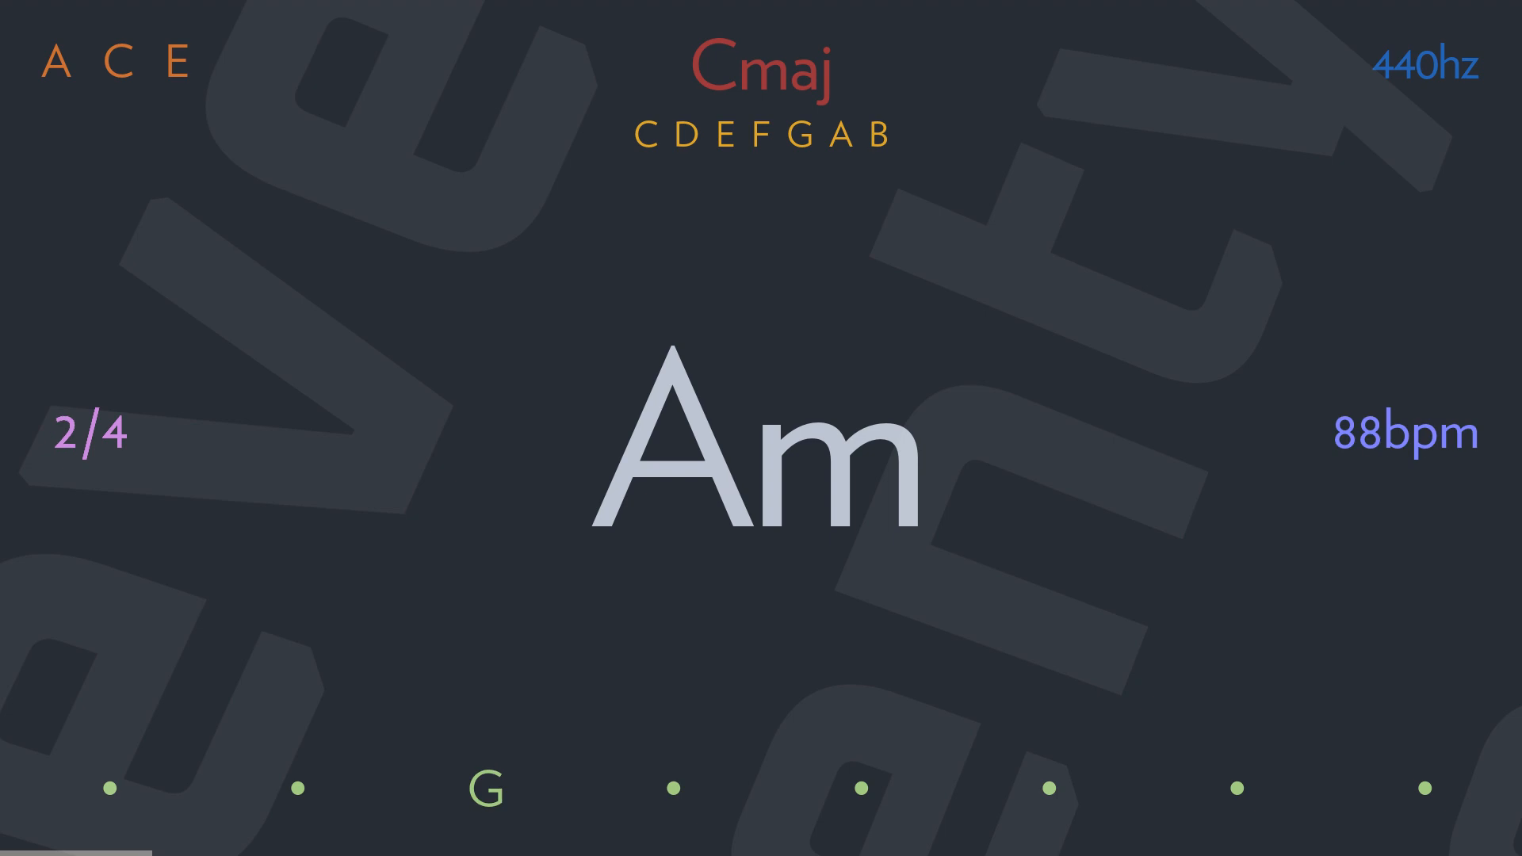
# Step: Step the C major progression forward so the current chord moves from Am to C
pyautogui.click(92, 434)
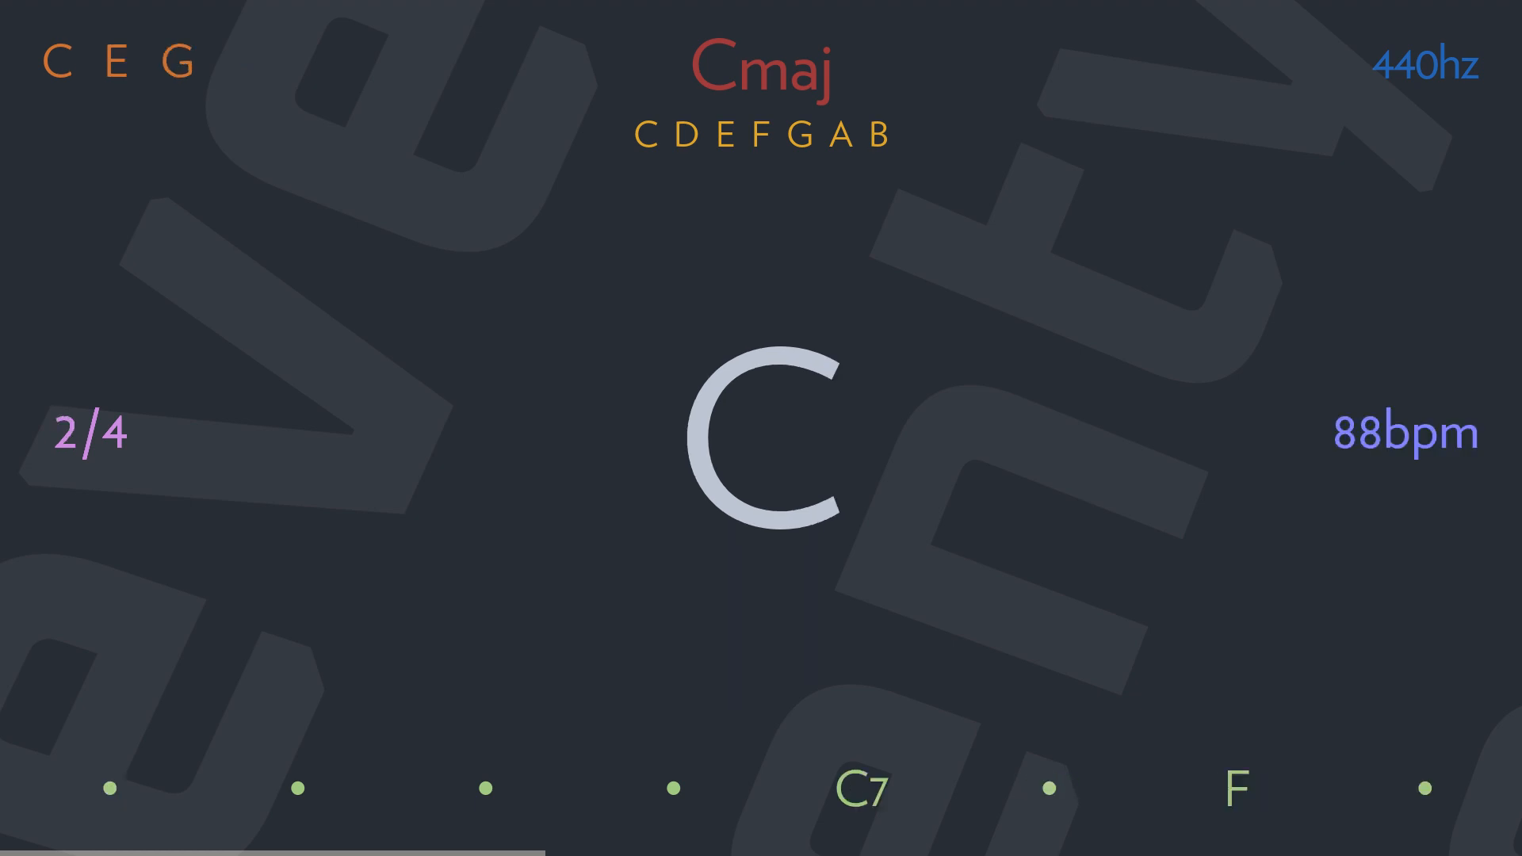
# Step: Cycle the time signature from 2/4 through 4/4 to 3/4 while resting on C
pyautogui.click(92, 434)
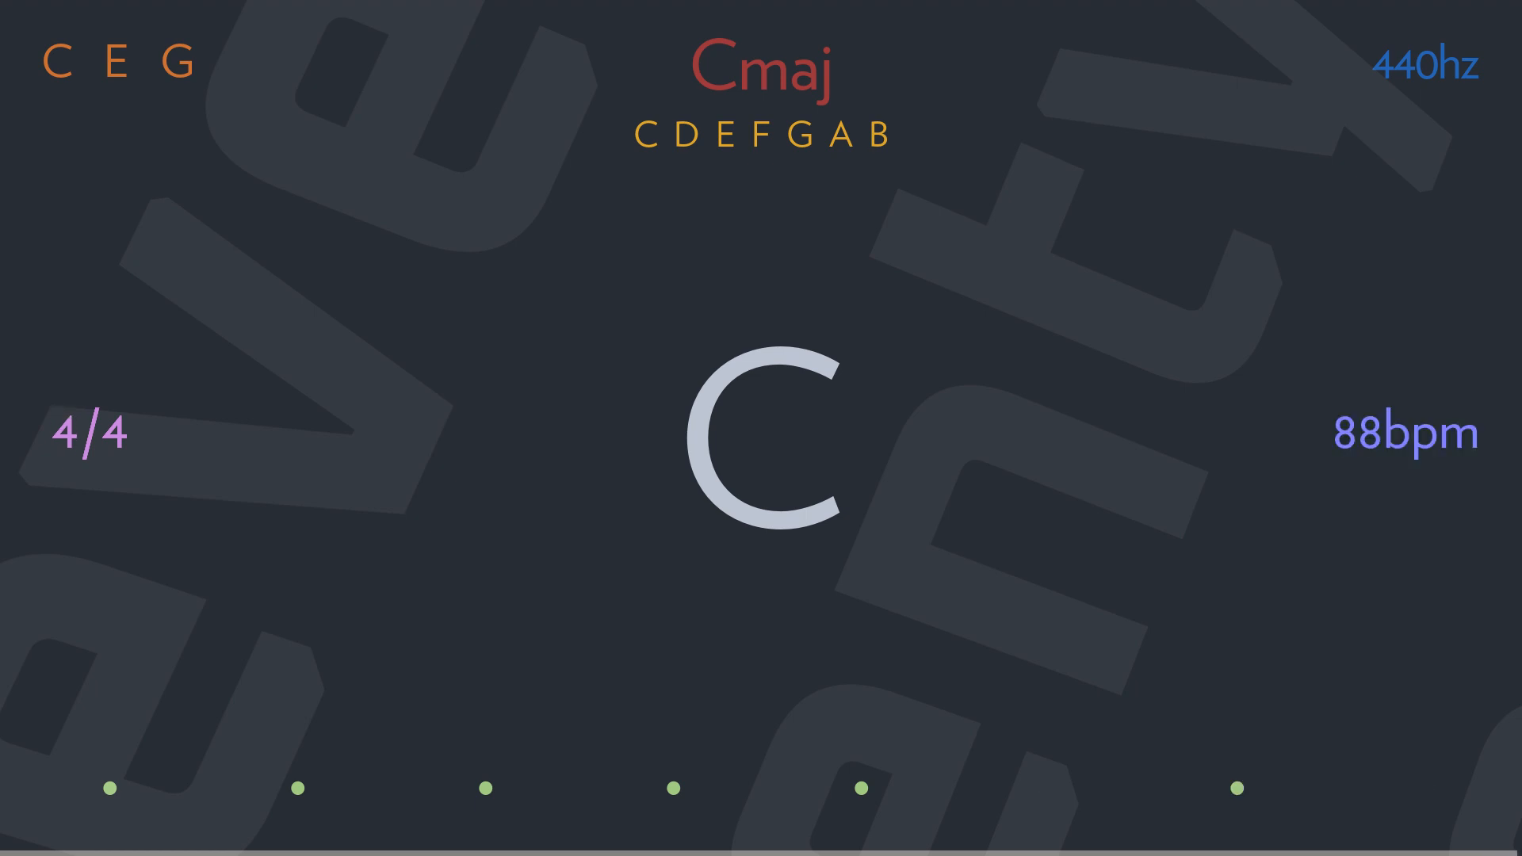
pyautogui.click(92, 435)
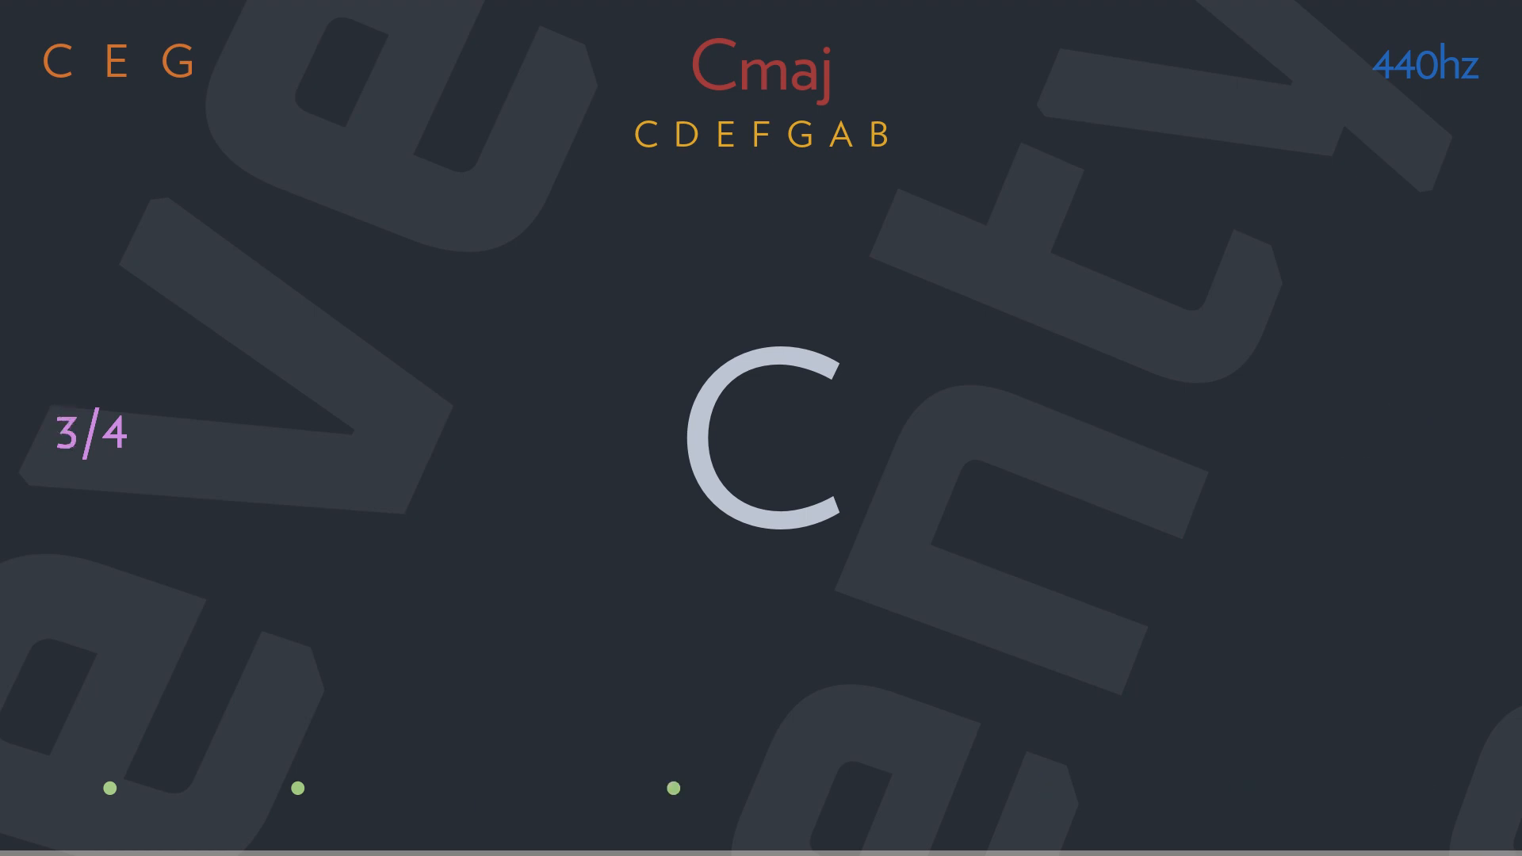